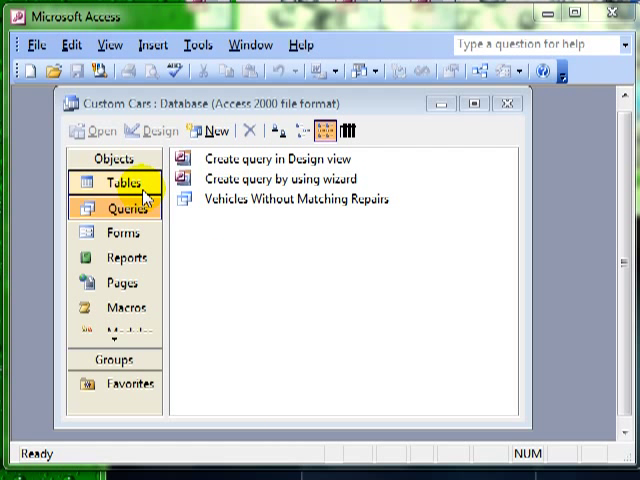
# Step: Open and review the records in the Vehicles and Repairs tables
pyautogui.click(108, 184)
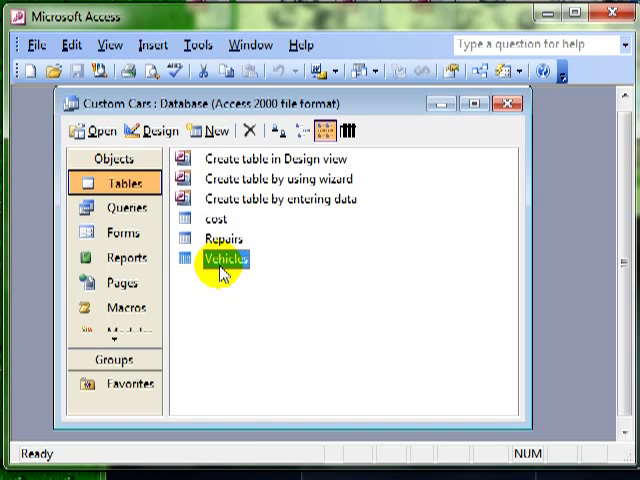
pyautogui.doubleClick(224, 257)
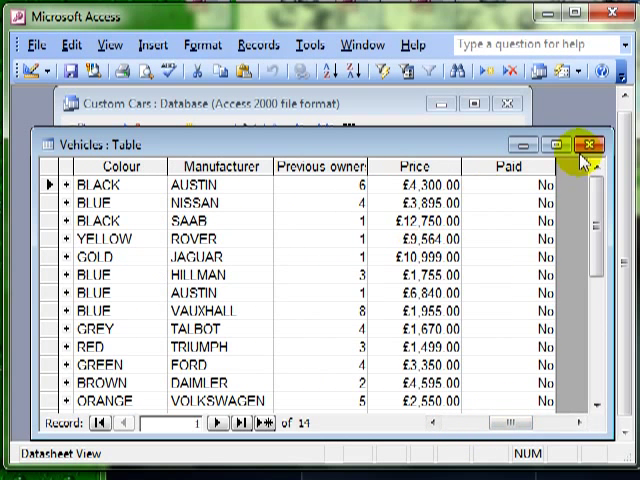
pyautogui.click(585, 144)
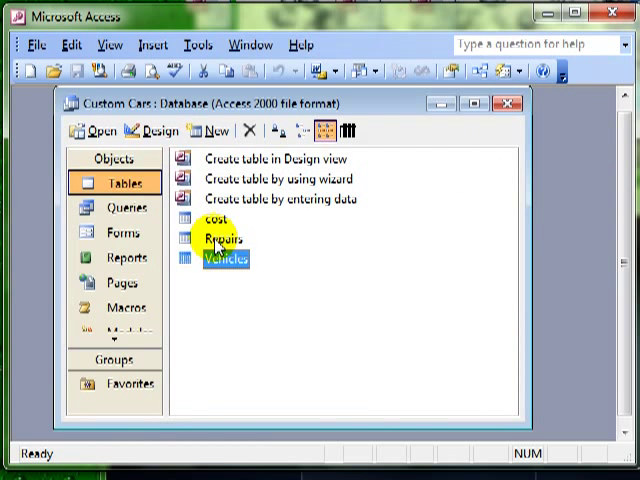
pyautogui.doubleClick(215, 239)
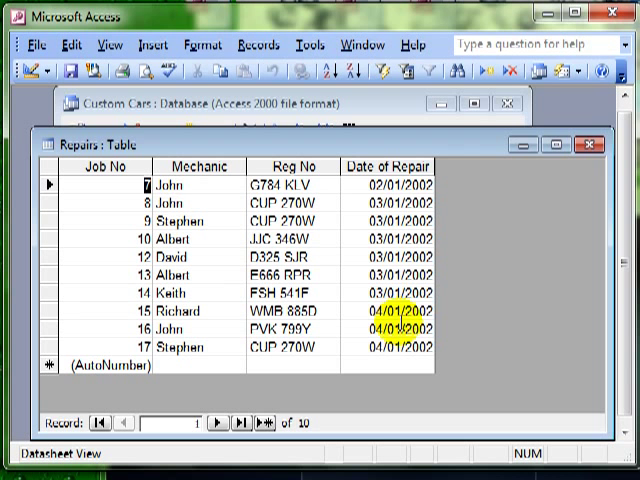
pyautogui.click(605, 142)
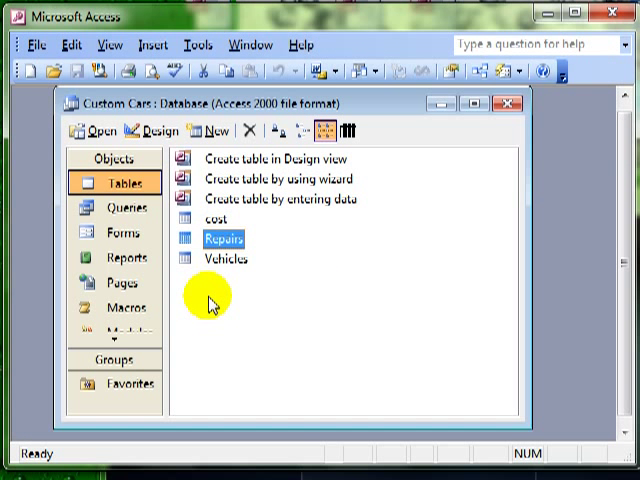
# Step: Start a new query in Design view and add a table to it
pyautogui.click(111, 211)
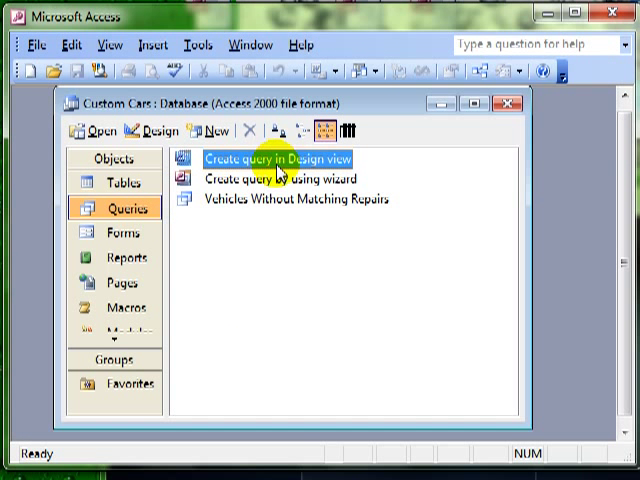
pyautogui.doubleClick(280, 158)
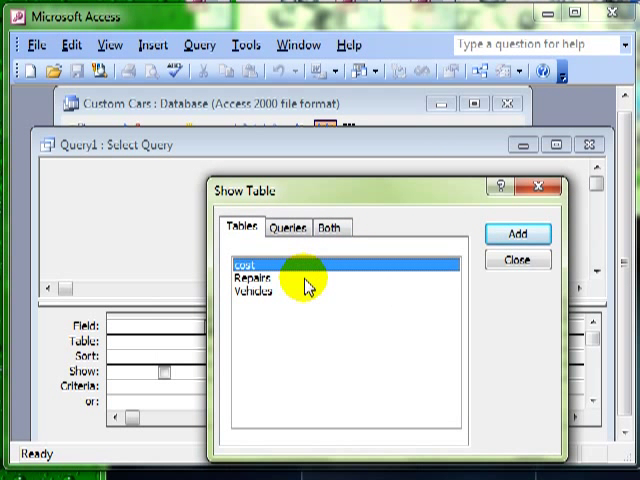
pyautogui.click(515, 233)
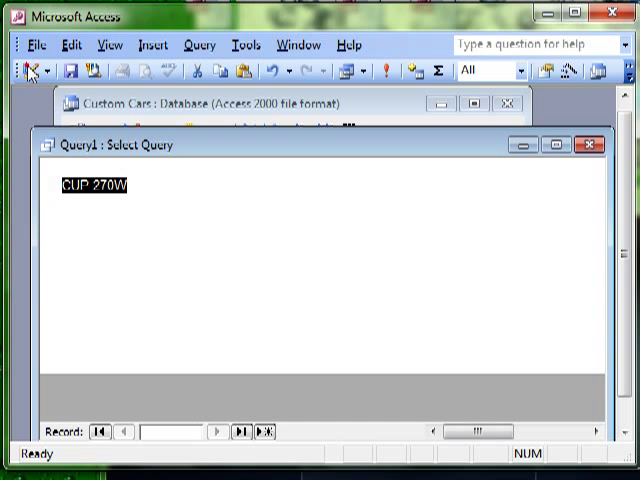
pyautogui.click(14, 65)
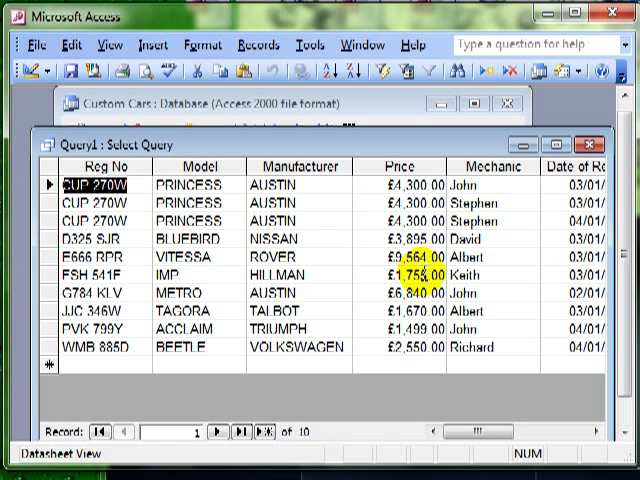
pyautogui.moveTo(445, 430); pyautogui.dragTo(515, 430)
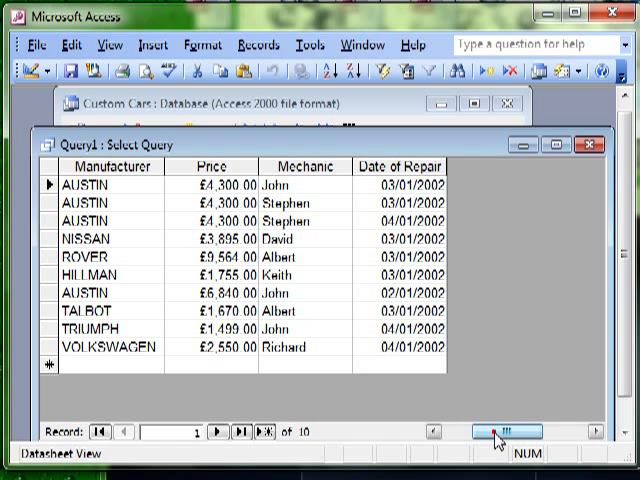
pyautogui.moveTo(490, 431); pyautogui.dragTo(420, 431)
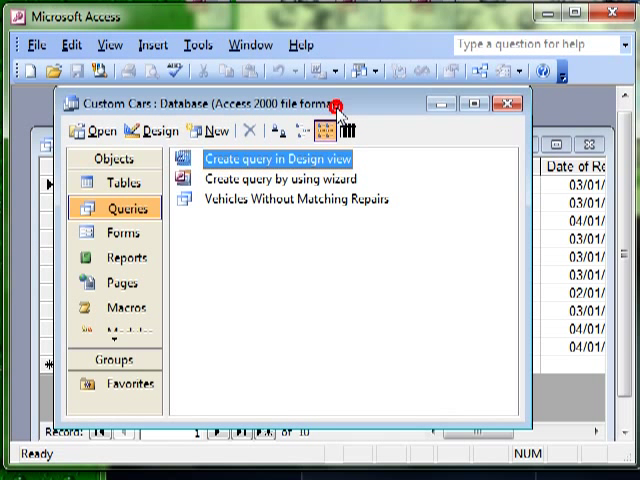
pyautogui.click(115, 186)
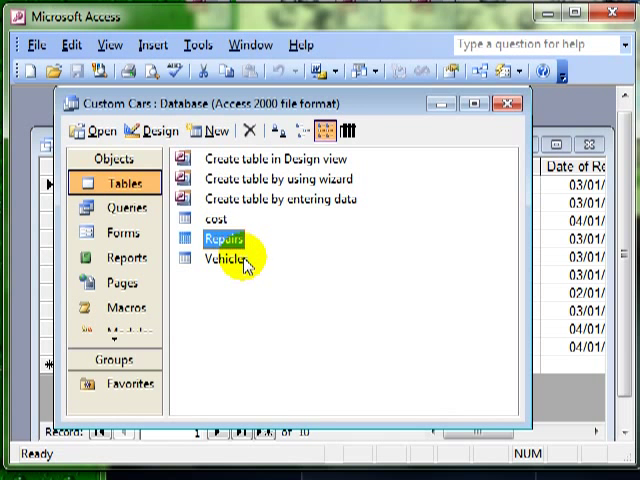
pyautogui.doubleClick(219, 259)
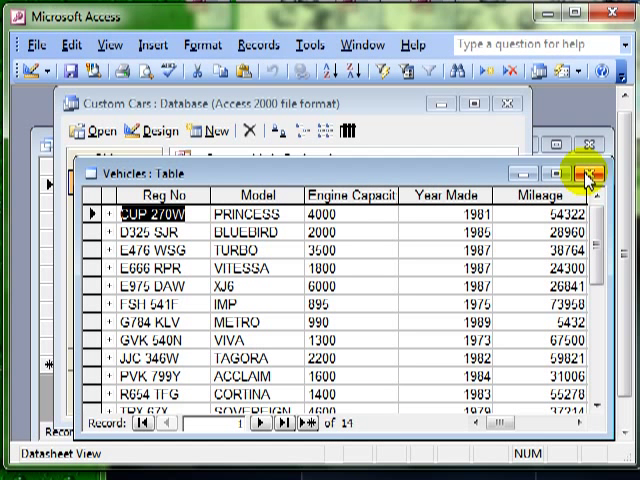
pyautogui.click(587, 175)
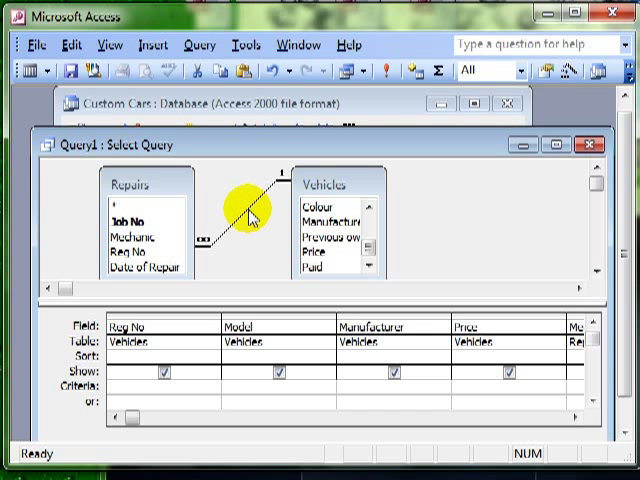
pyautogui.moveTo(262, 212)
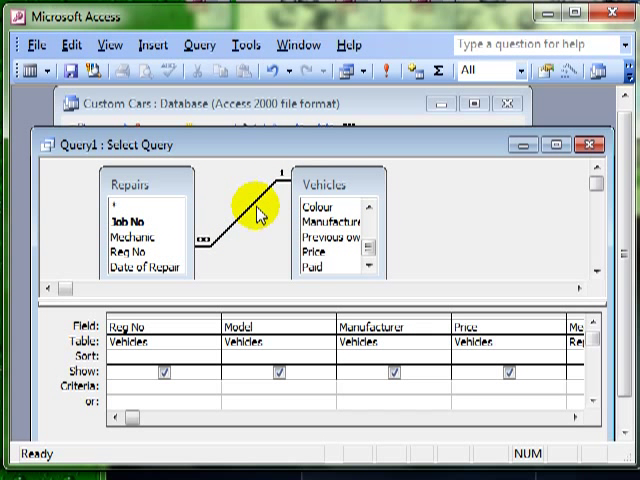
# Step: Review the Repairs–Vehicles join properties and keep option 1, matching Reg No only
pyautogui.doubleClick(258, 213)
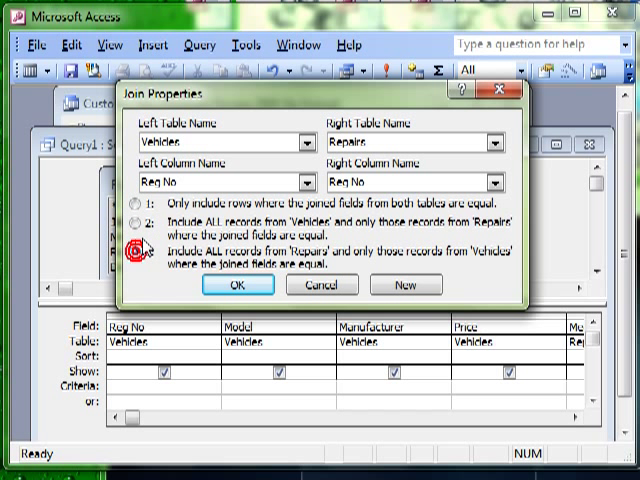
pyautogui.click(137, 206)
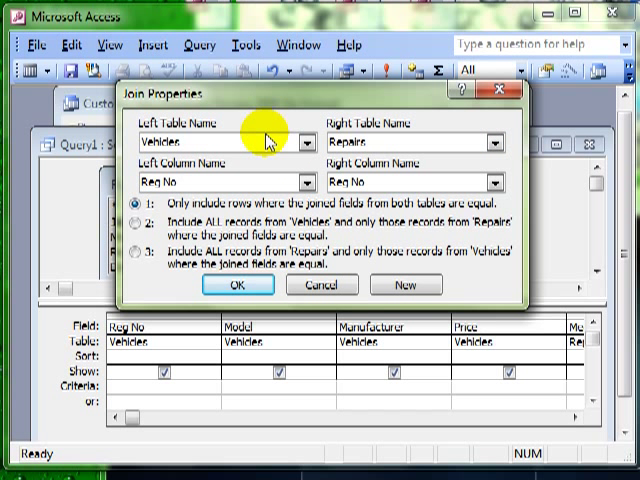
pyautogui.moveTo(160, 99)
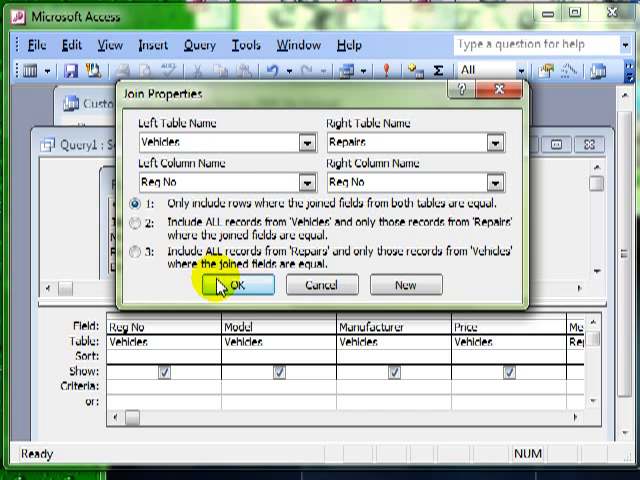
pyautogui.click(227, 286)
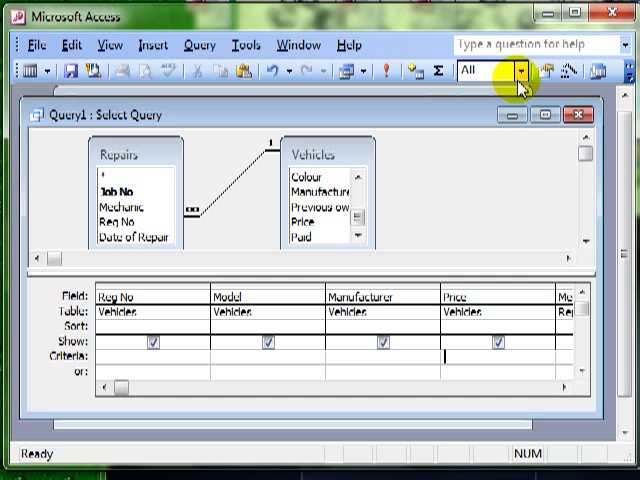
pyautogui.moveTo(523, 78)
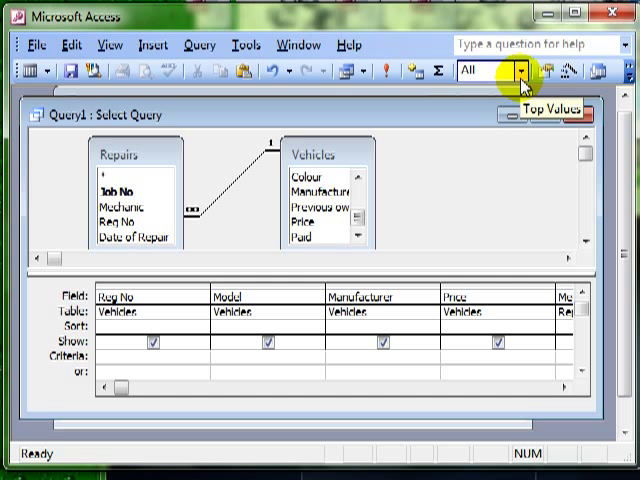
# Step: Open the Top Values list of record limits for the query
pyautogui.click(517, 75)
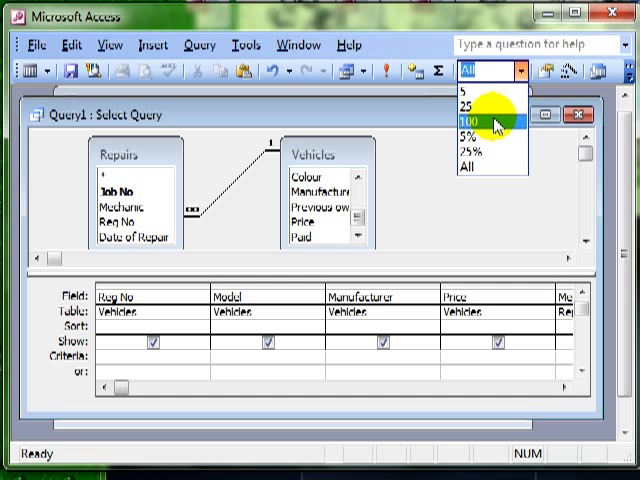
pyautogui.moveTo(483, 138)
pyautogui.write('2')
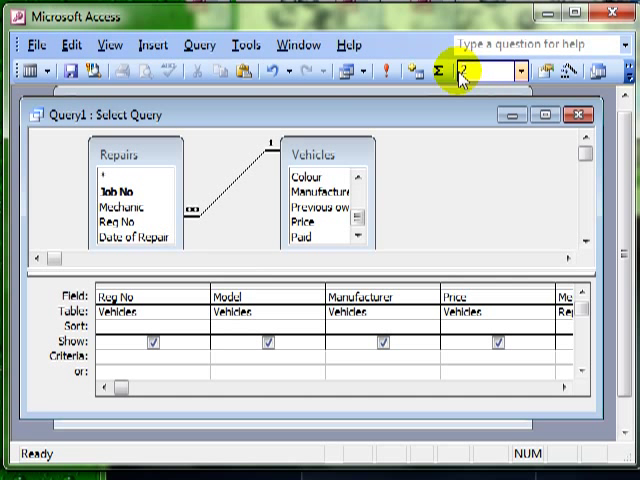
pyautogui.moveTo(89, 178)
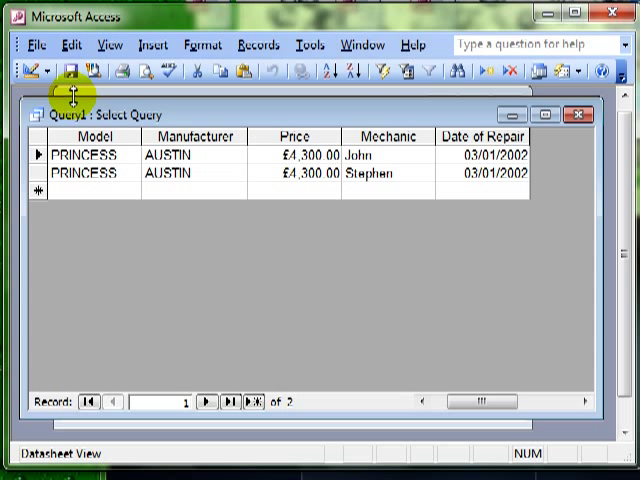
pyautogui.click(18, 65)
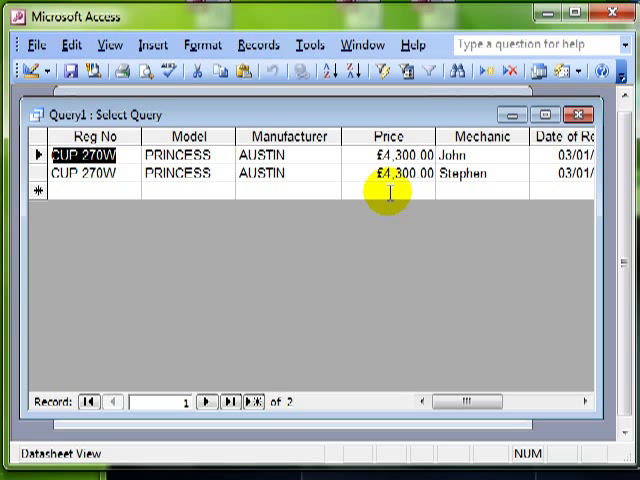
pyautogui.moveTo(375, 179)
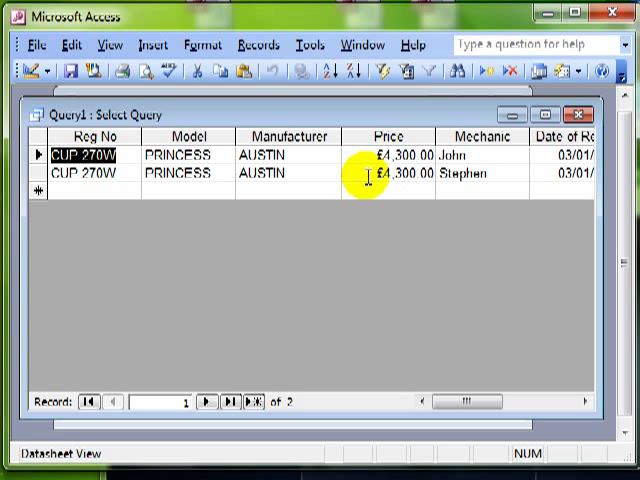
pyautogui.moveTo(18, 68)
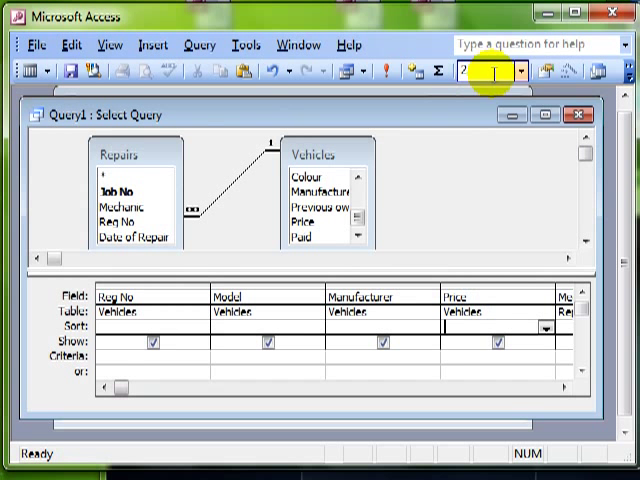
pyautogui.click(516, 68)
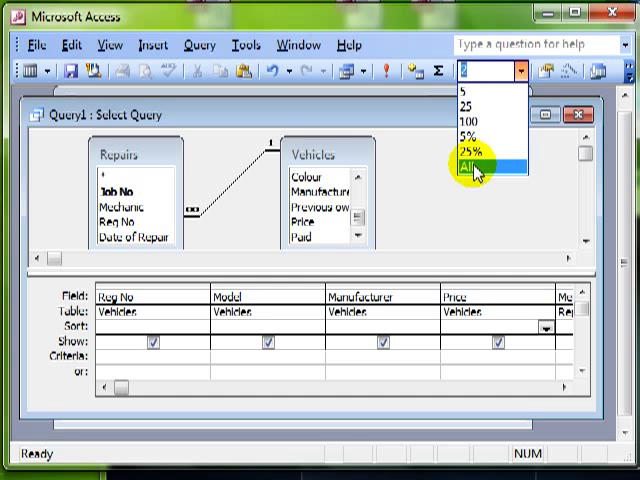
pyautogui.click(472, 160)
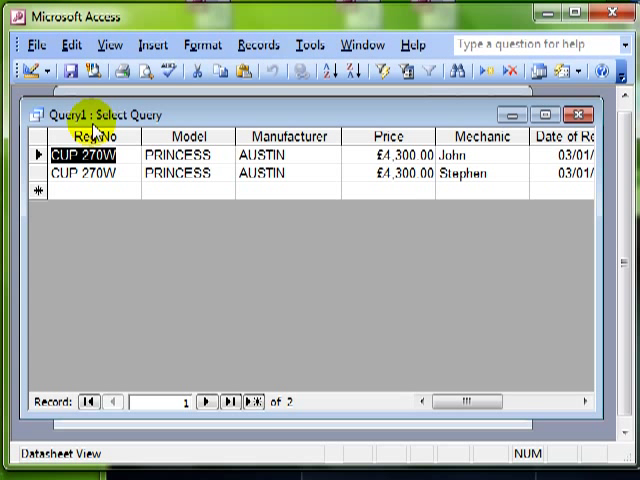
# Step: Sort Price ascending with Top Values set to All, then return to Design View
pyautogui.click(16, 71)
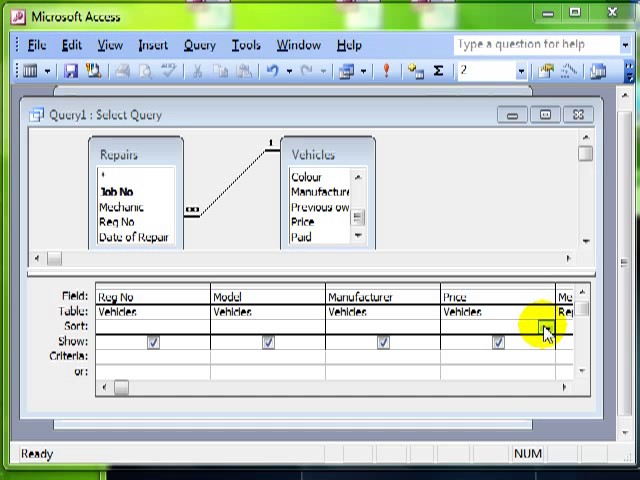
pyautogui.click(545, 332)
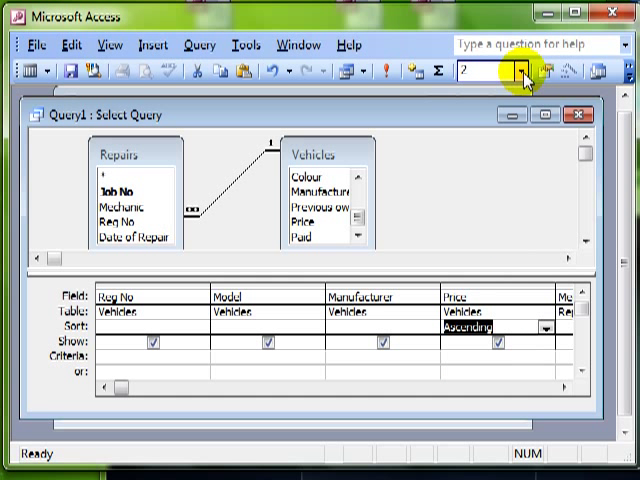
pyautogui.click(511, 74)
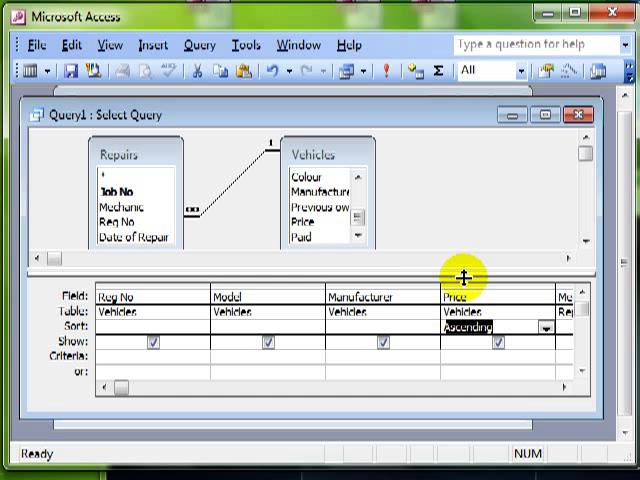
pyautogui.moveTo(65, 127)
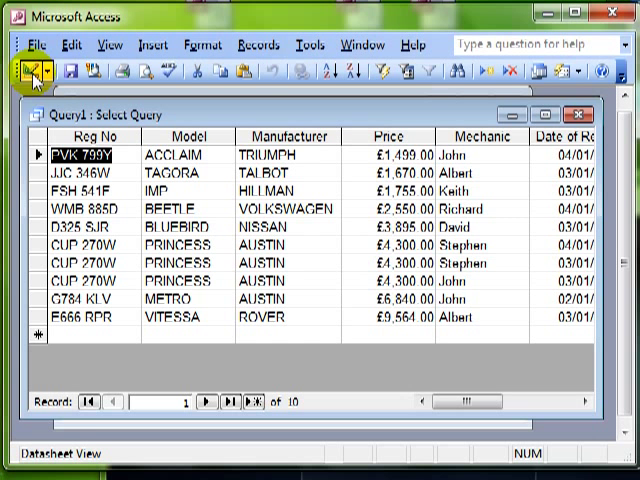
pyautogui.click(22, 65)
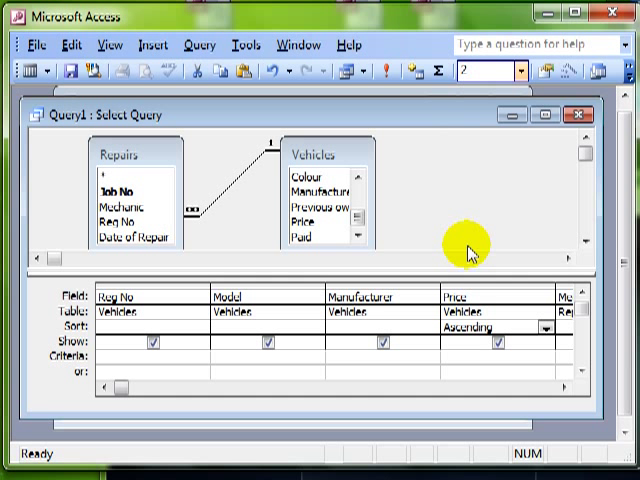
pyautogui.moveTo(468, 192)
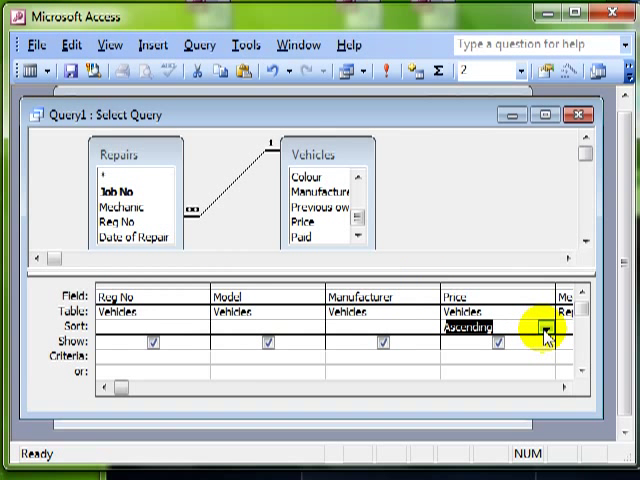
# Step: Sort Price descending and run it, showing Rover Vitessa £9,564 and Austin Metro
pyautogui.click(540, 336)
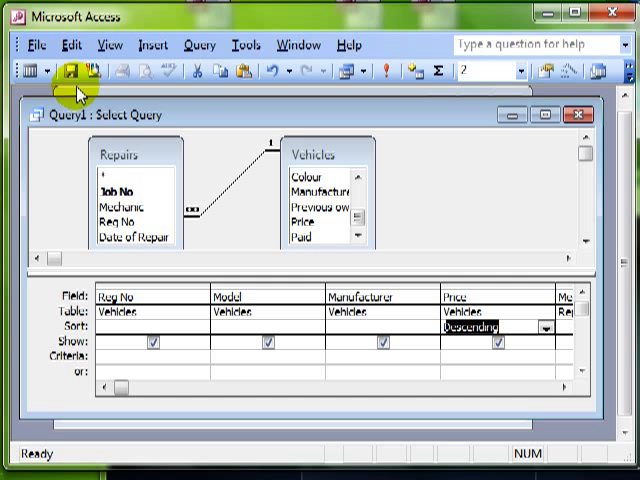
pyautogui.click(75, 76)
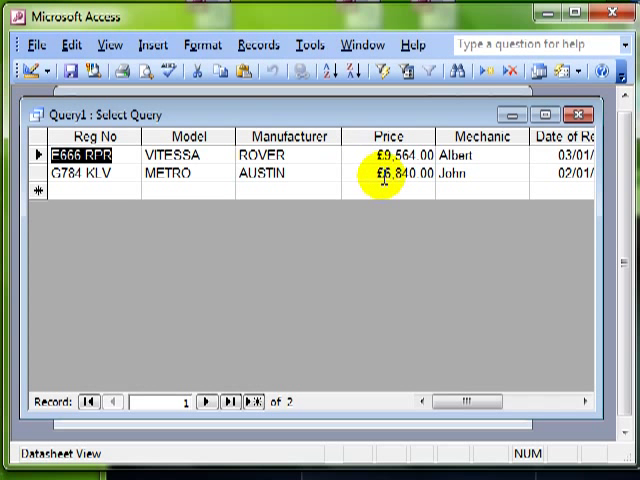
pyautogui.moveTo(24, 71)
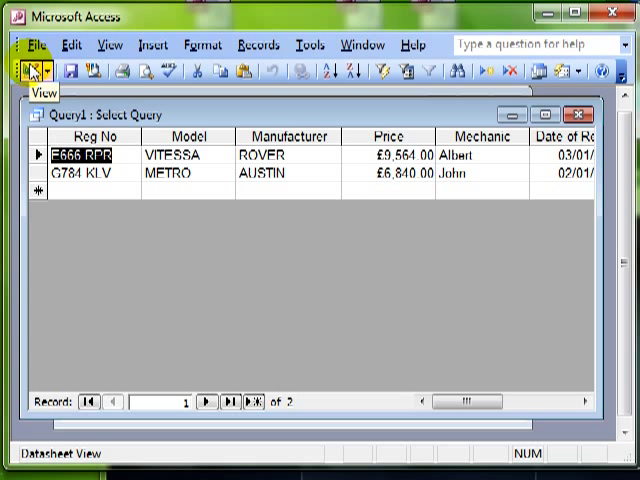
pyautogui.click(18, 66)
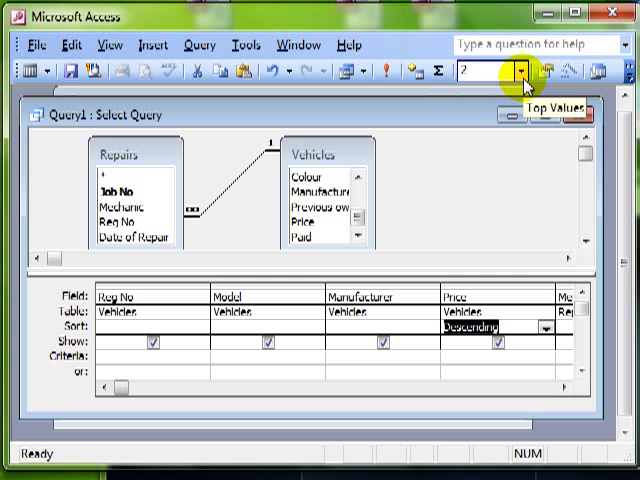
pyautogui.moveTo(516, 192)
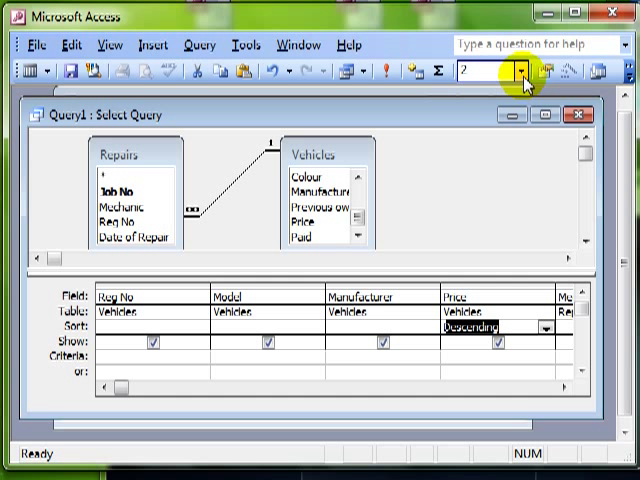
pyautogui.moveTo(523, 76)
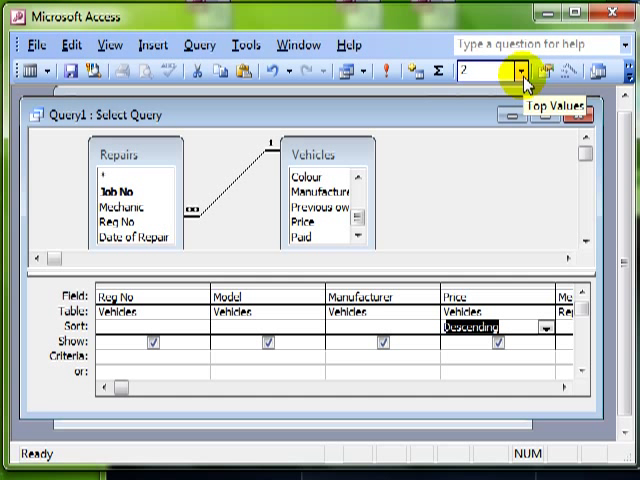